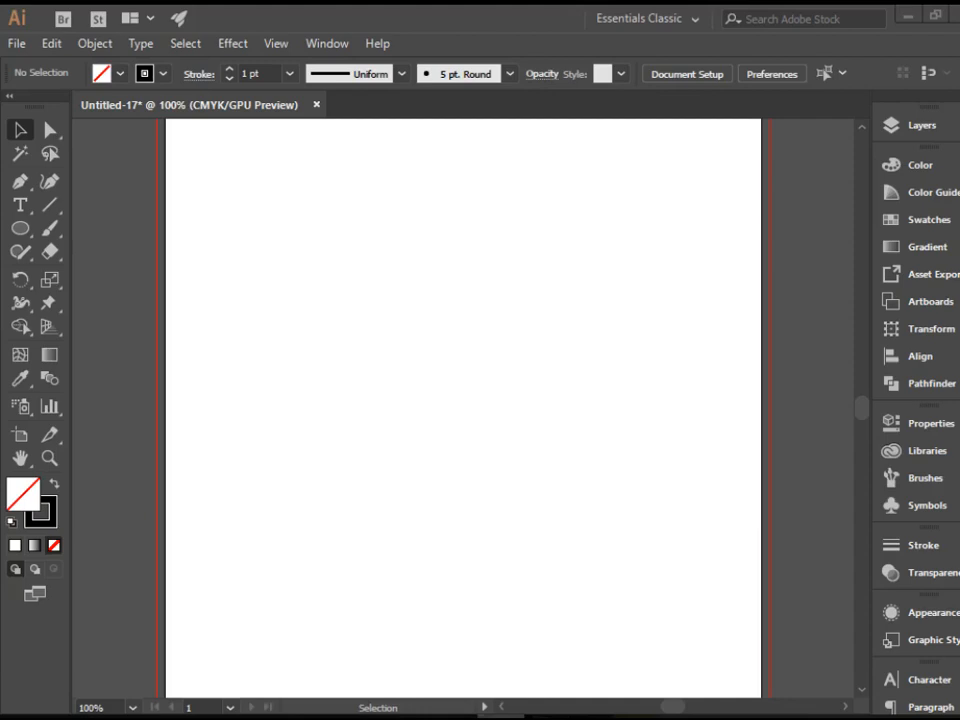
# Step: Choose the Pen Tool from the toolbar to draw a path point by point
pyautogui.click(20, 182)
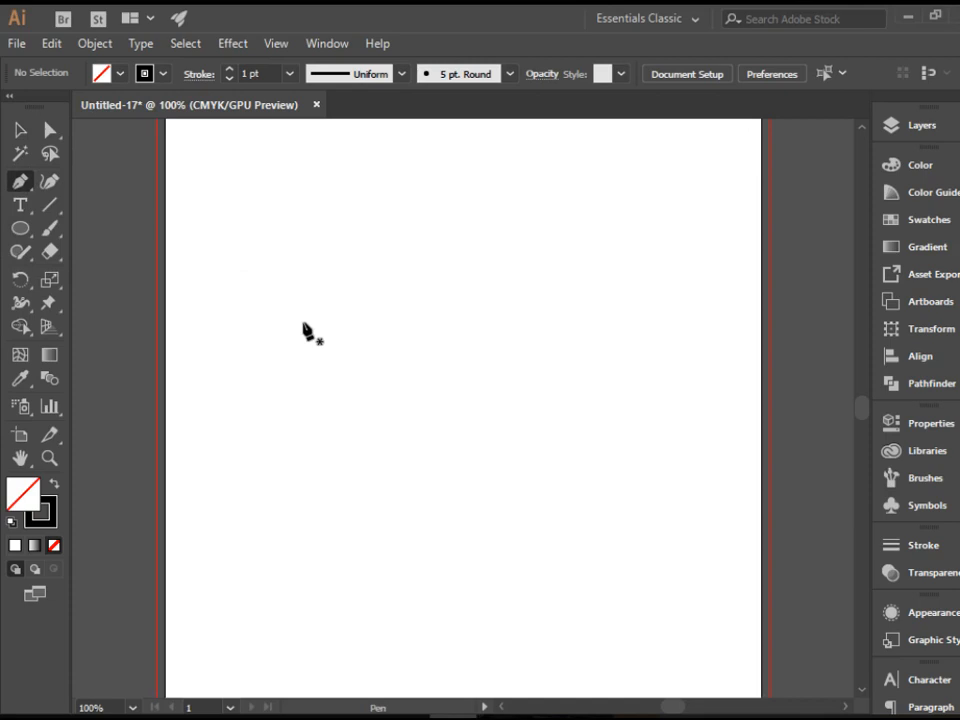
# Step: Draw a closed triangle path by placing three corner points and closing on the first
pyautogui.click(560, 512)
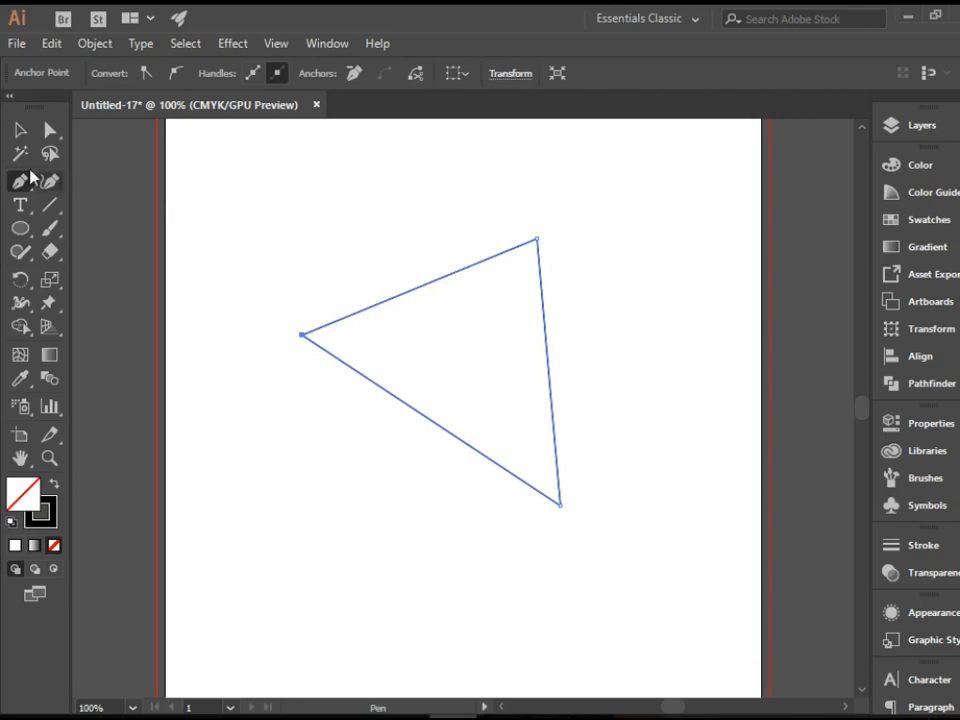
pyautogui.click(20, 180)
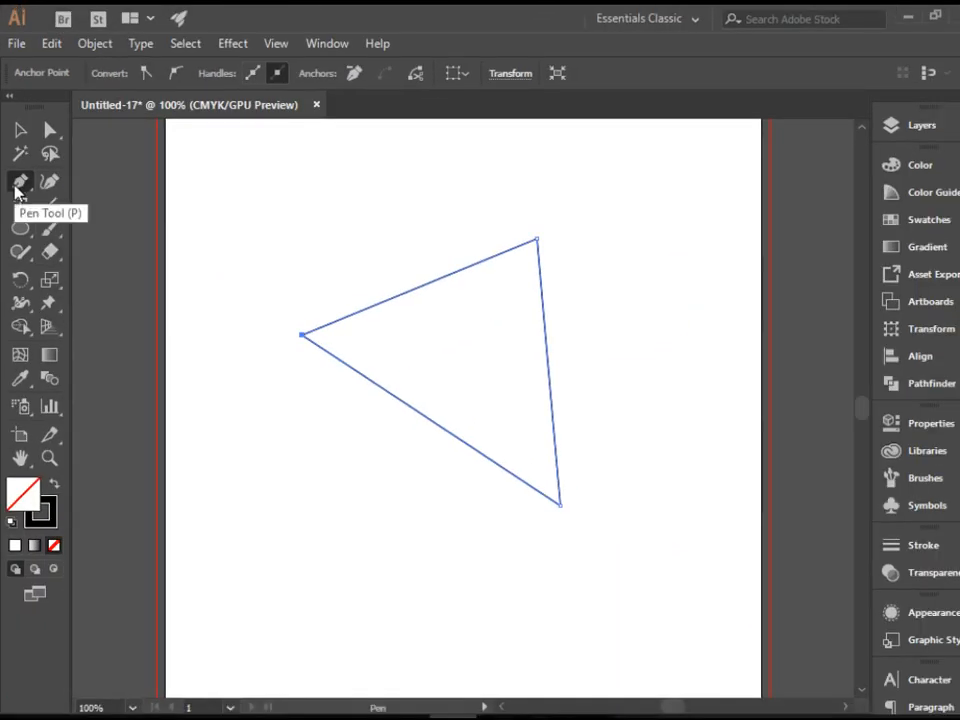
# Step: Add an anchor point on the triangle's top edge and pull it outward into a fourth corner
pyautogui.click(20, 180)
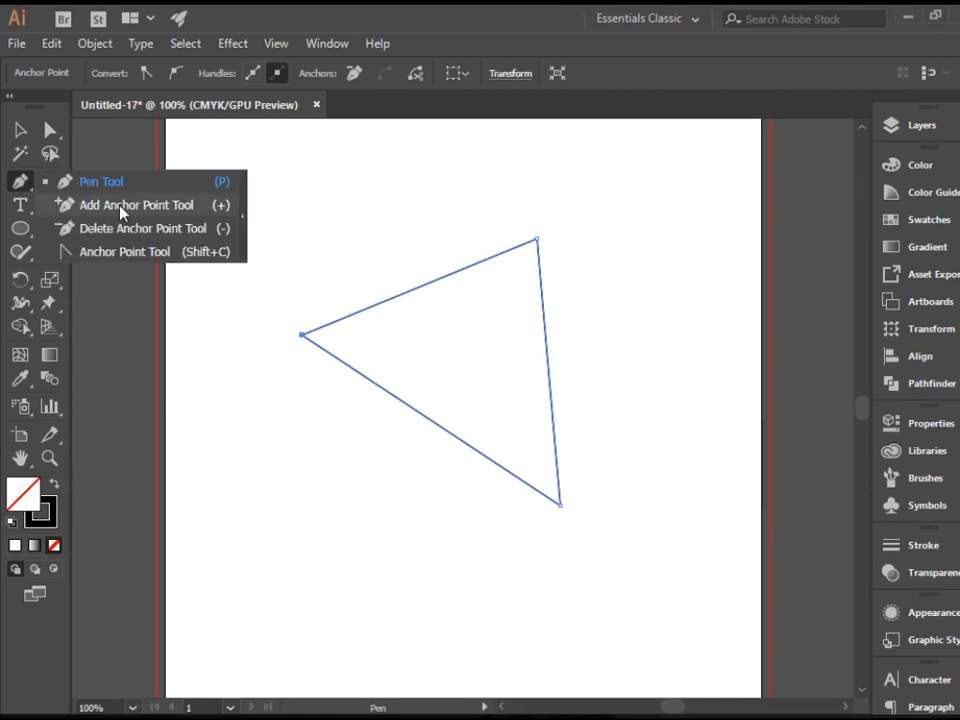
pyautogui.click(140, 204)
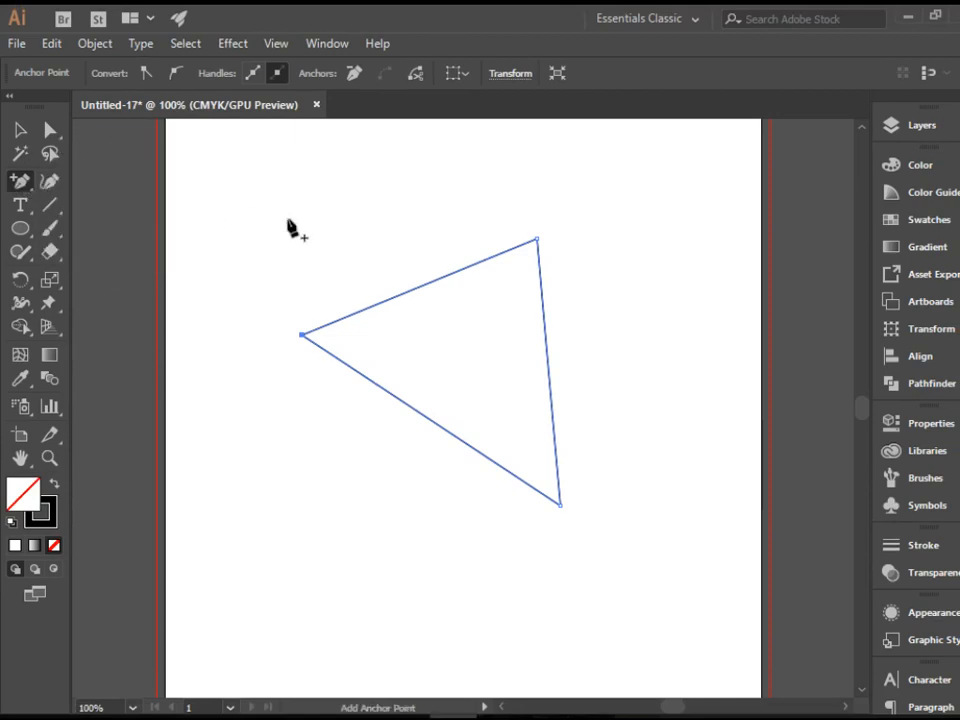
pyautogui.moveTo(432, 288)
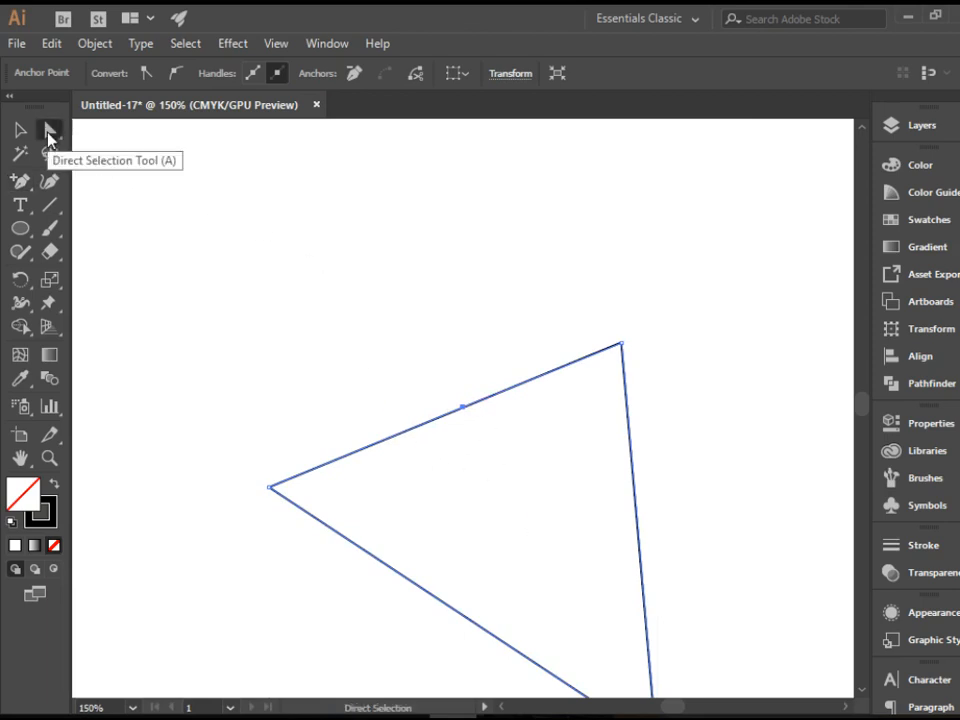
pyautogui.moveTo(352, 328)
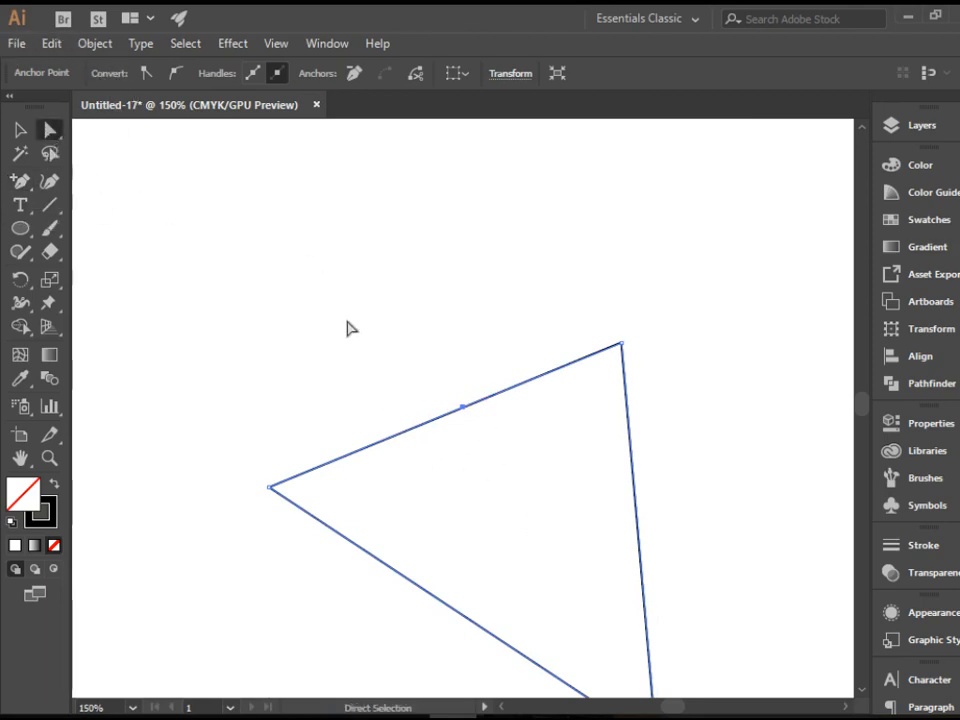
pyautogui.moveTo(462, 404); pyautogui.dragTo(404, 336)
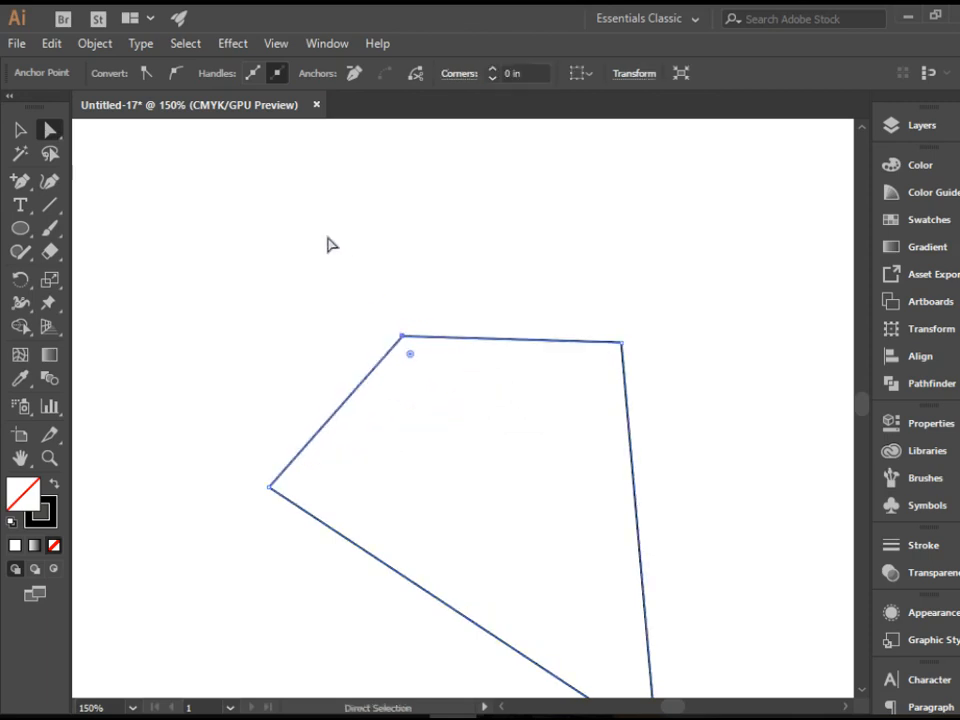
pyautogui.click(20, 180)
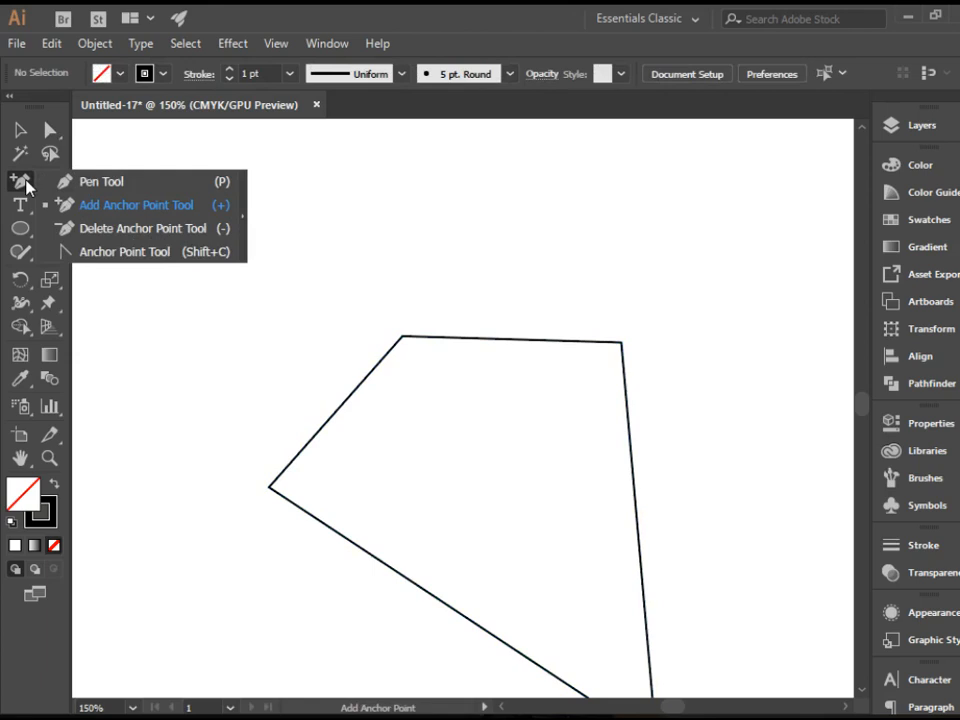
# Step: Remove the added corner point with the Delete Anchor Point Tool, restoring the triangle
pyautogui.click(140, 228)
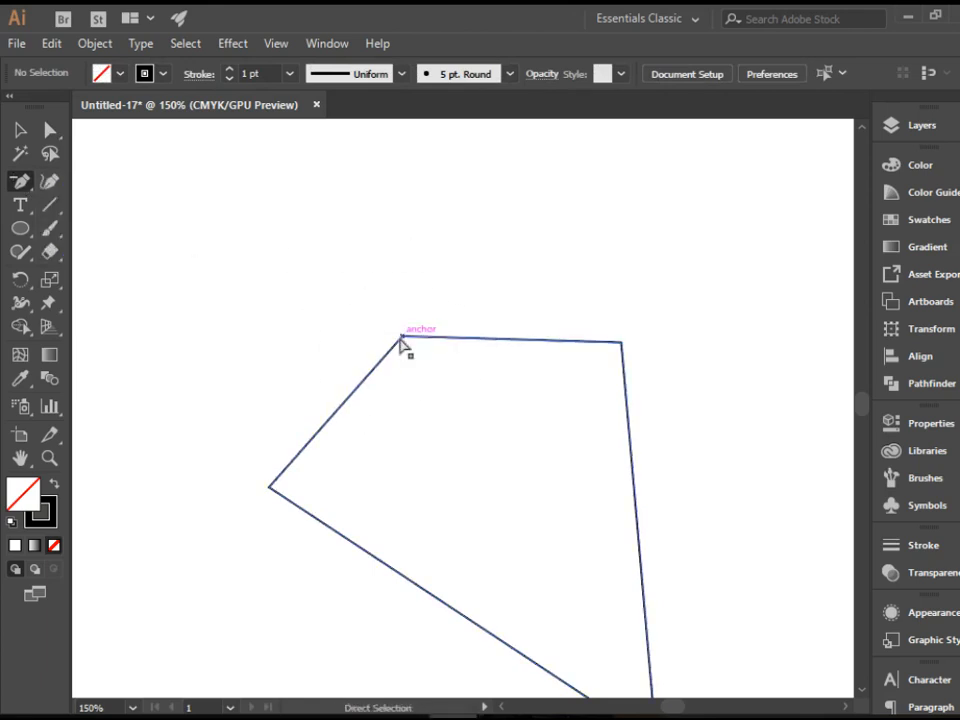
pyautogui.click(404, 340)
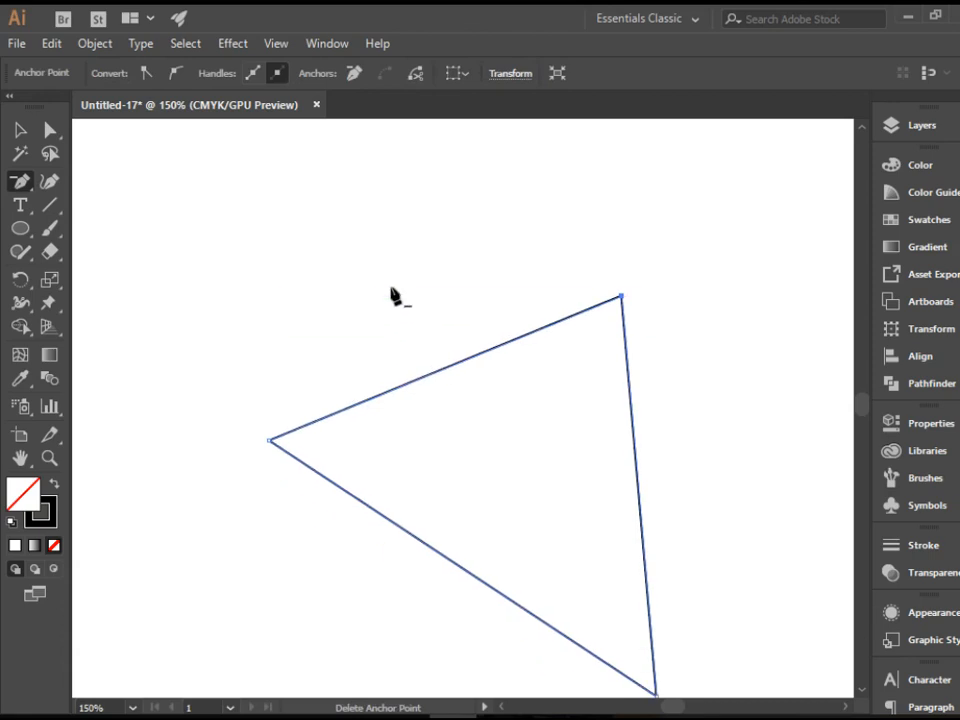
pyautogui.moveTo(16, 196)
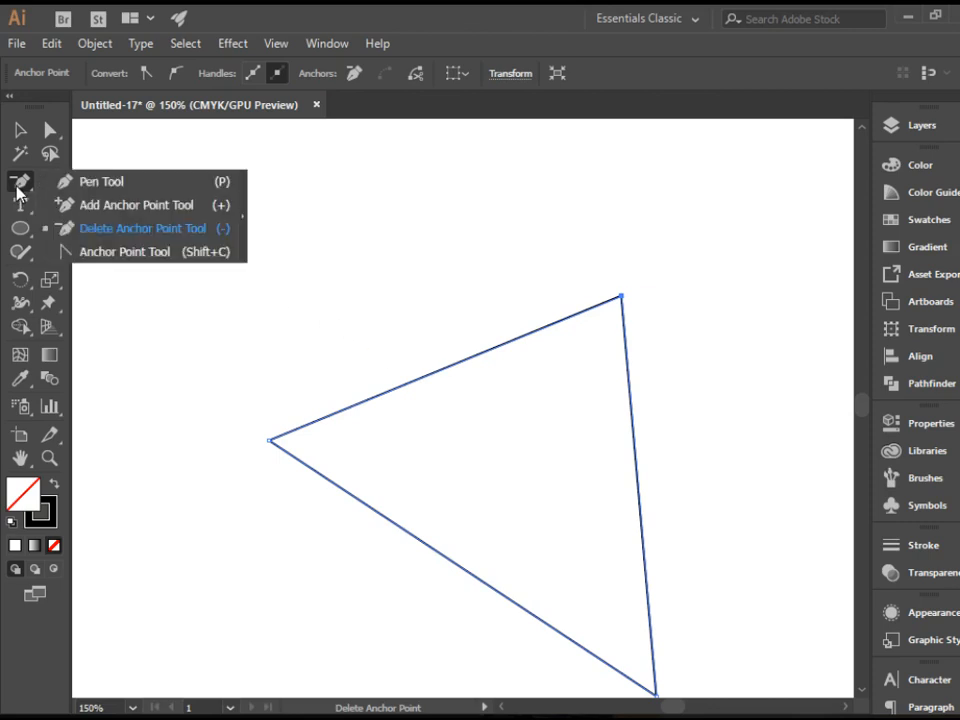
pyautogui.moveTo(150, 252)
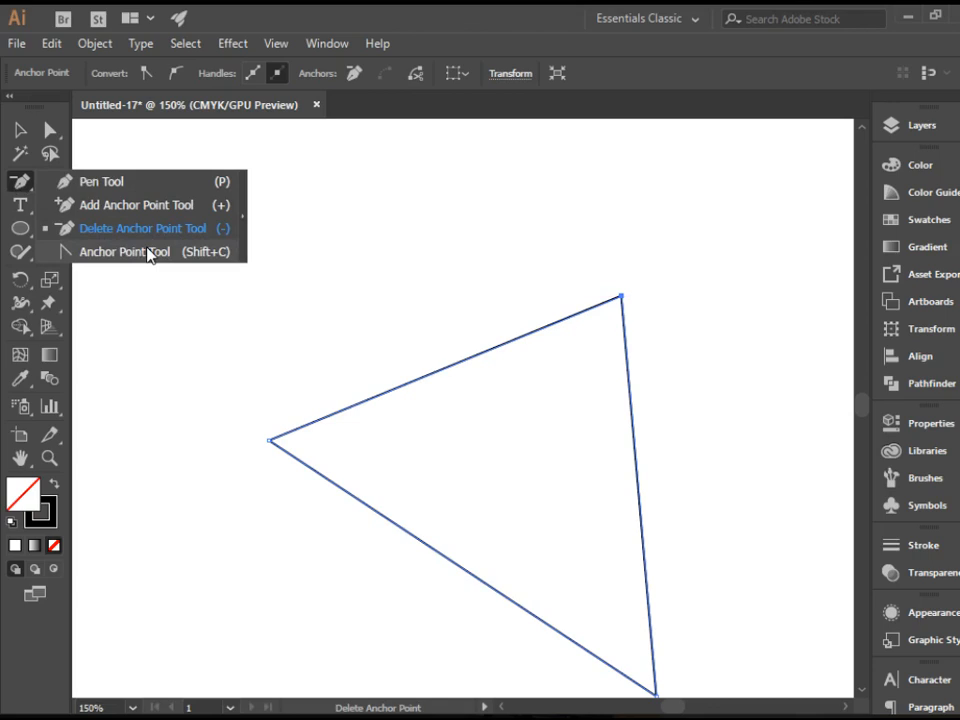
# Step: Convert the top-right corner into a smooth curve by pulling out direction handles
pyautogui.click(124, 252)
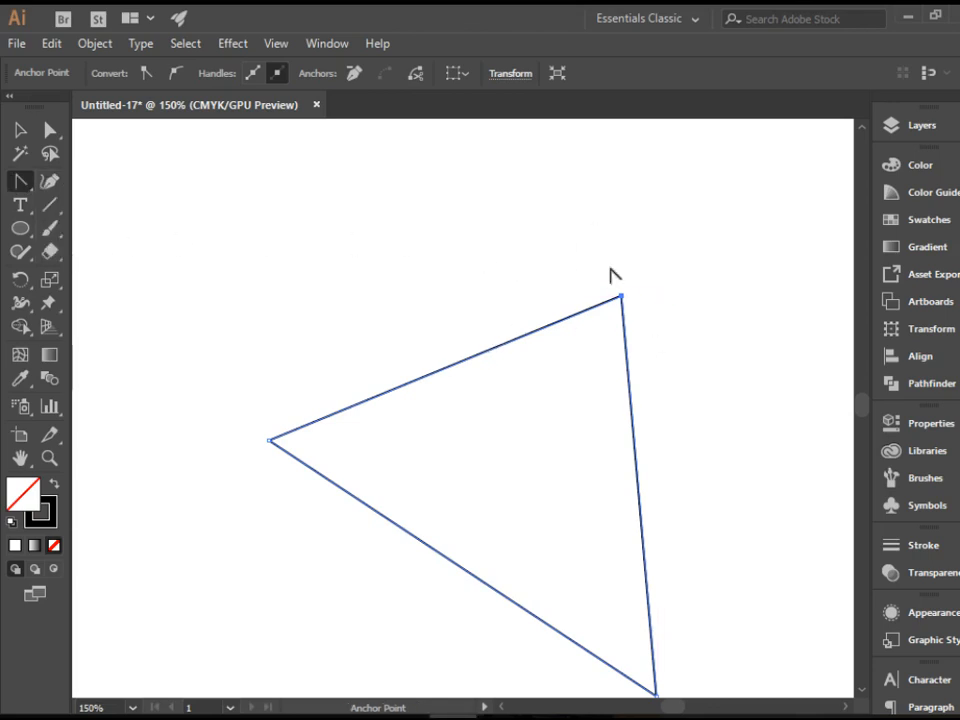
pyautogui.moveTo(712, 342)
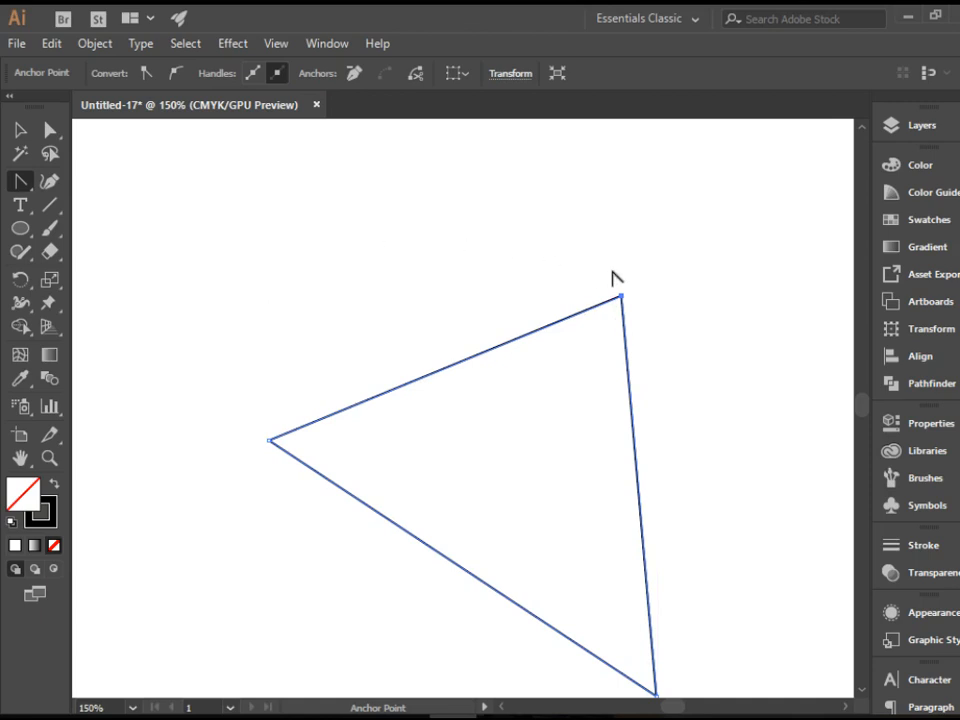
pyautogui.moveTo(630, 296)
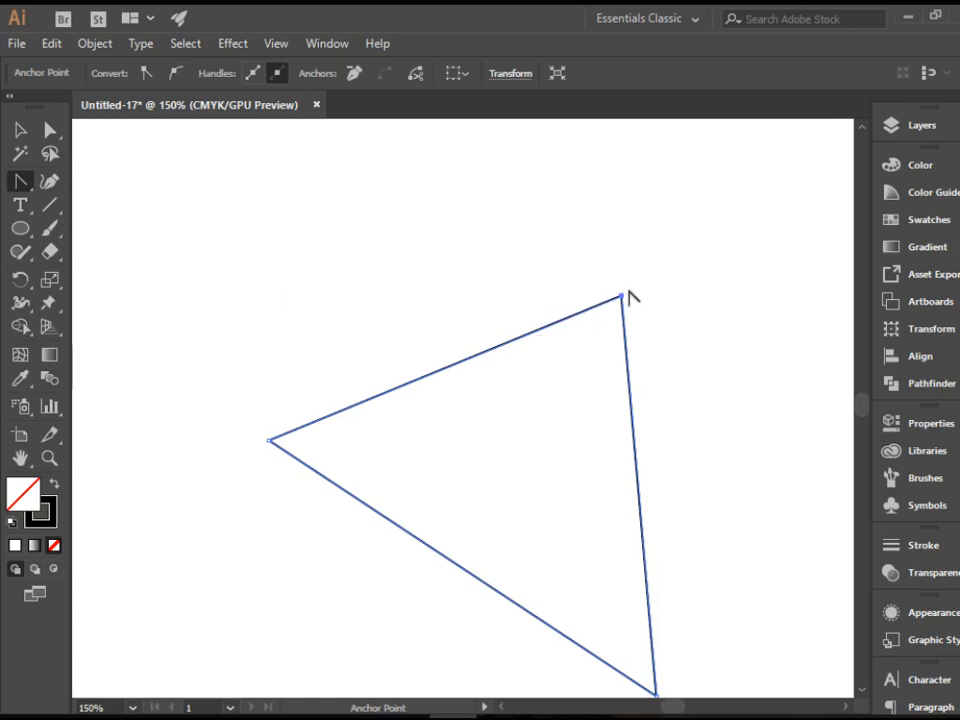
pyautogui.moveTo(620, 296)
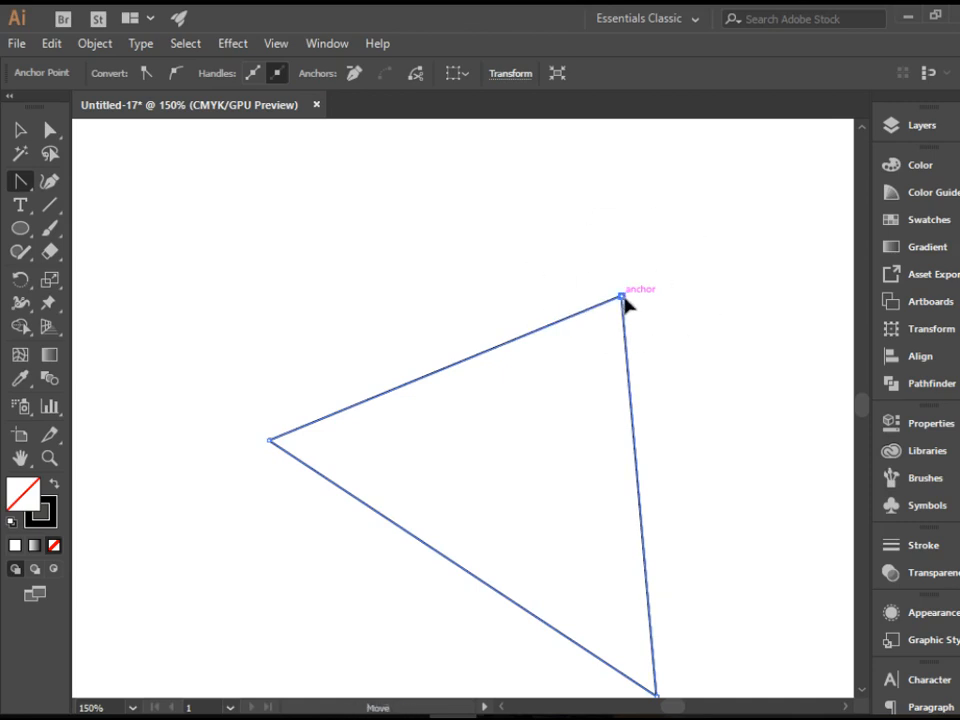
pyautogui.moveTo(620, 296); pyautogui.dragTo(770, 384)
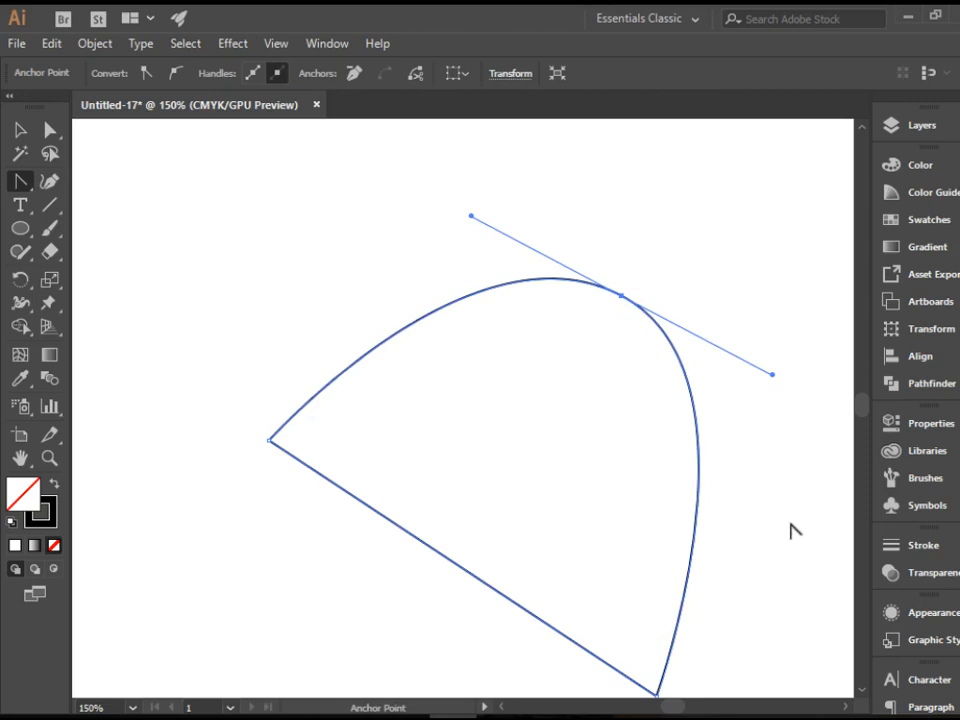
pyautogui.moveTo(696, 448)
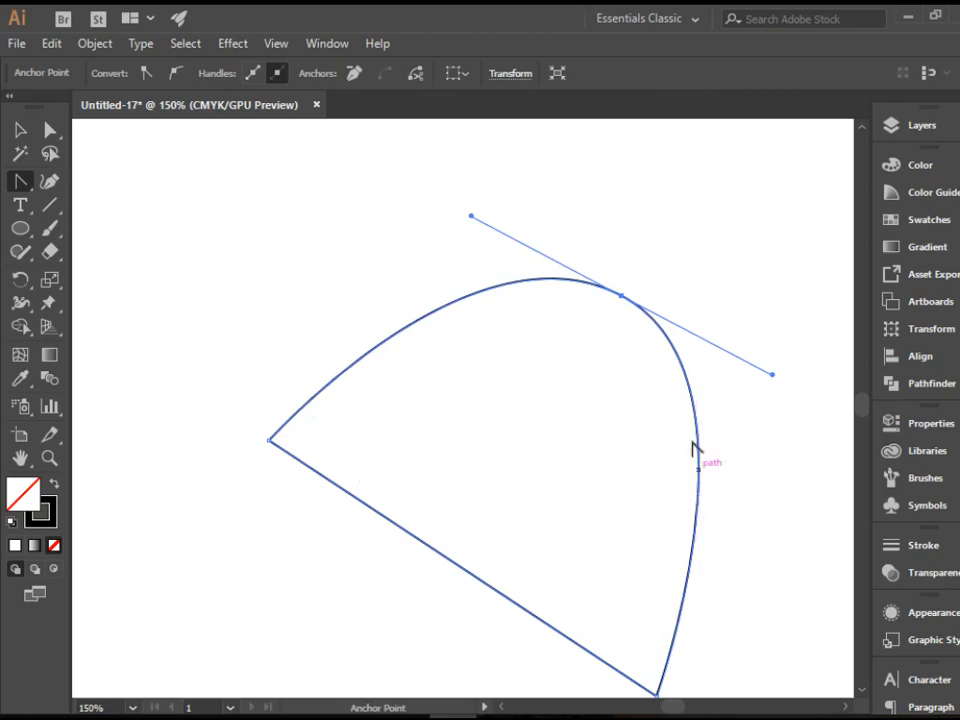
pyautogui.moveTo(616, 524)
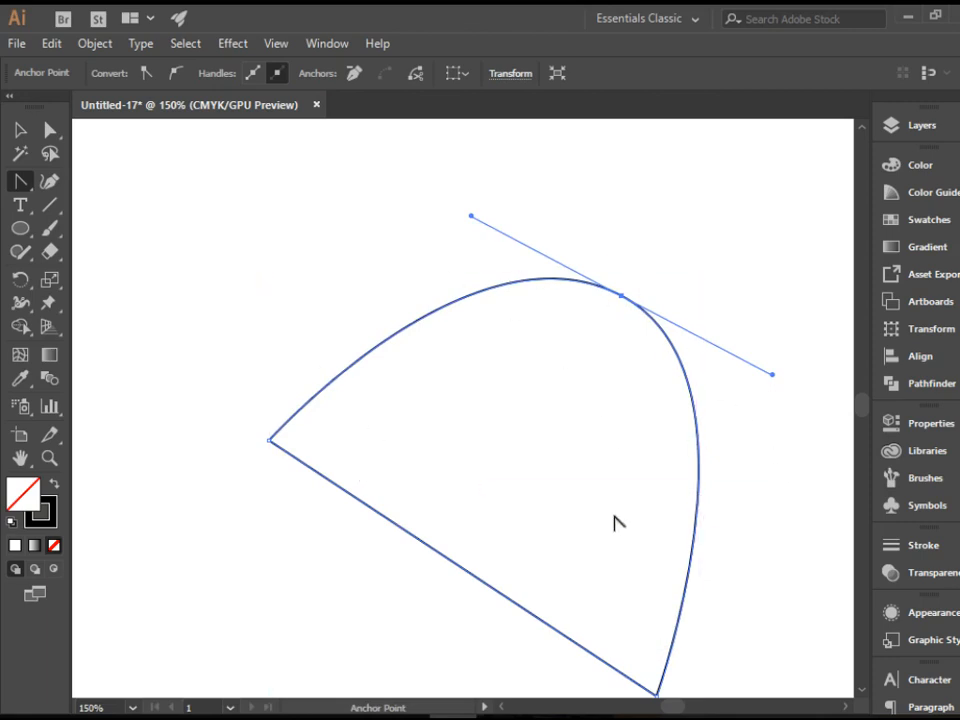
pyautogui.moveTo(664, 270)
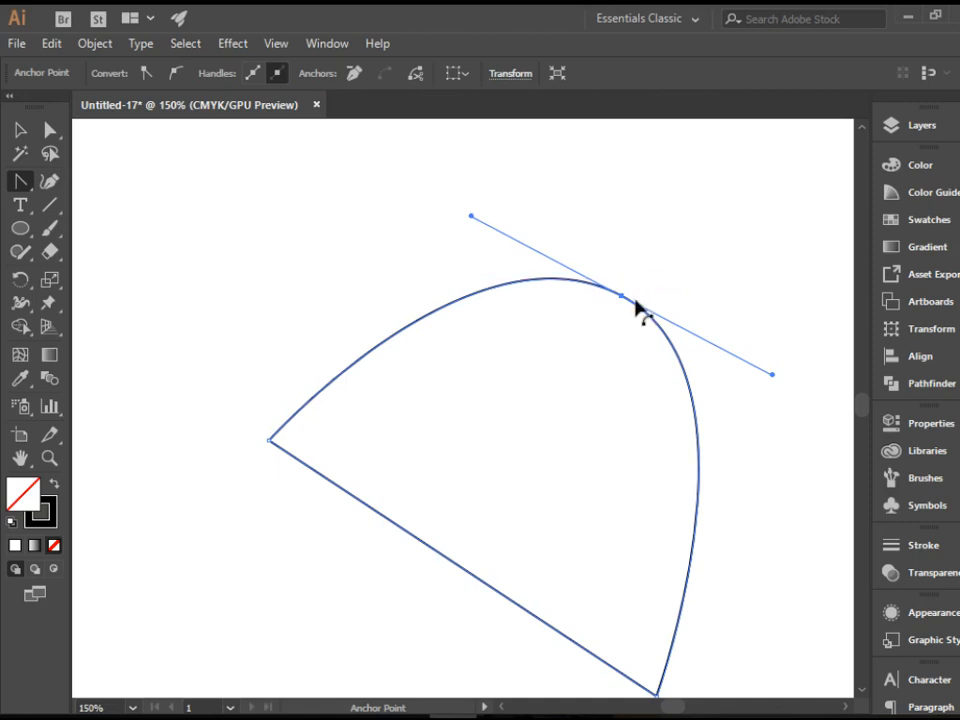
pyautogui.moveTo(620, 300)
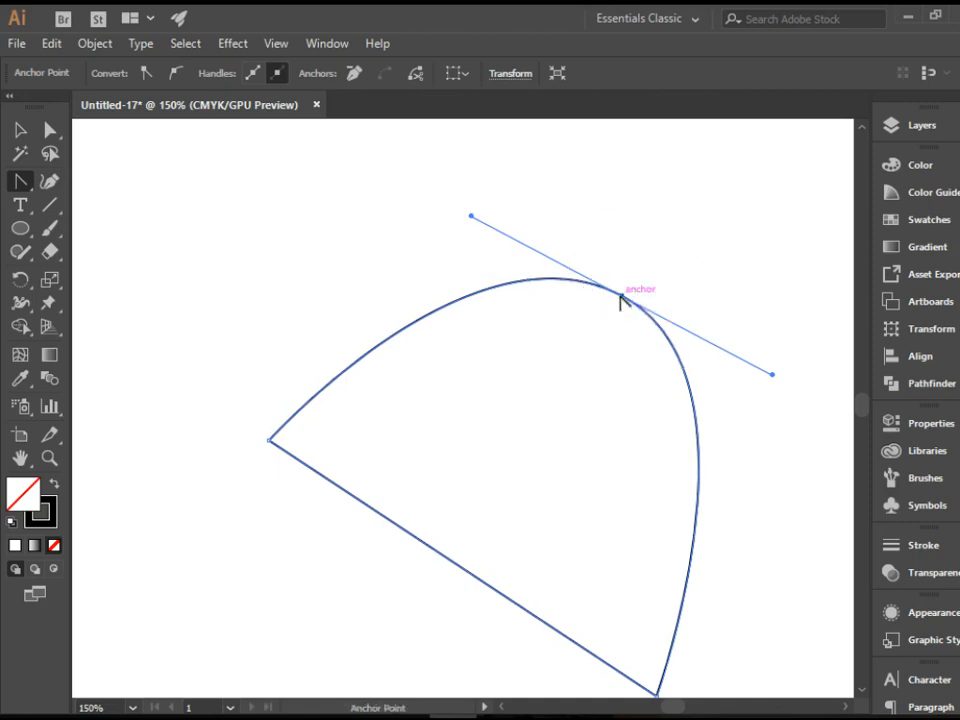
# Step: Convert the smooth top corner back into a sharp point, restoring the straight-sided triangle
pyautogui.click(616, 292)
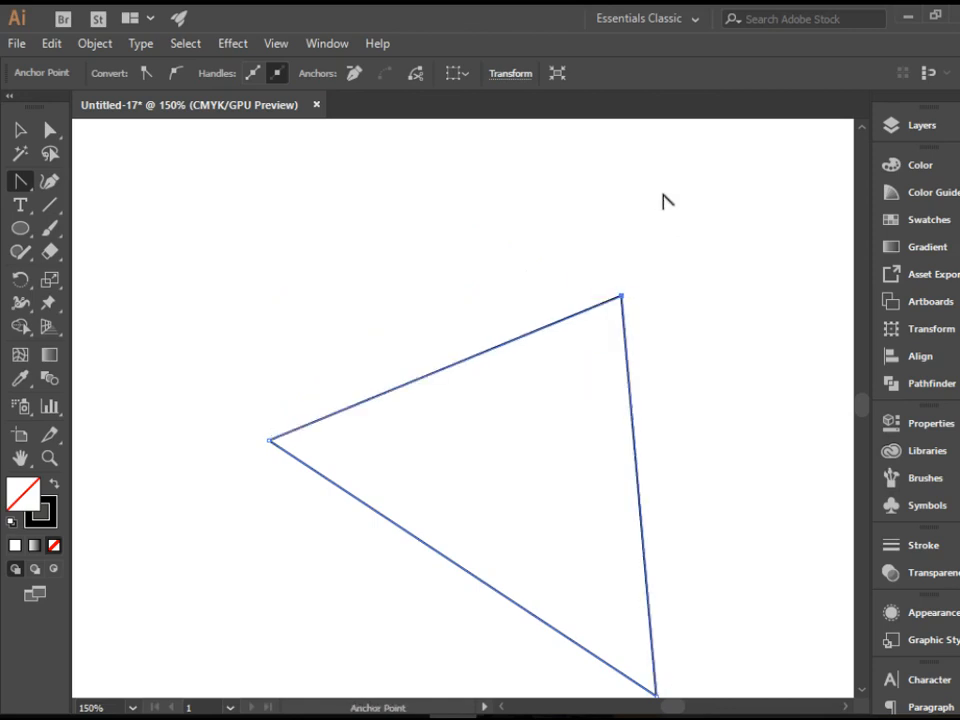
pyautogui.moveTo(18, 196)
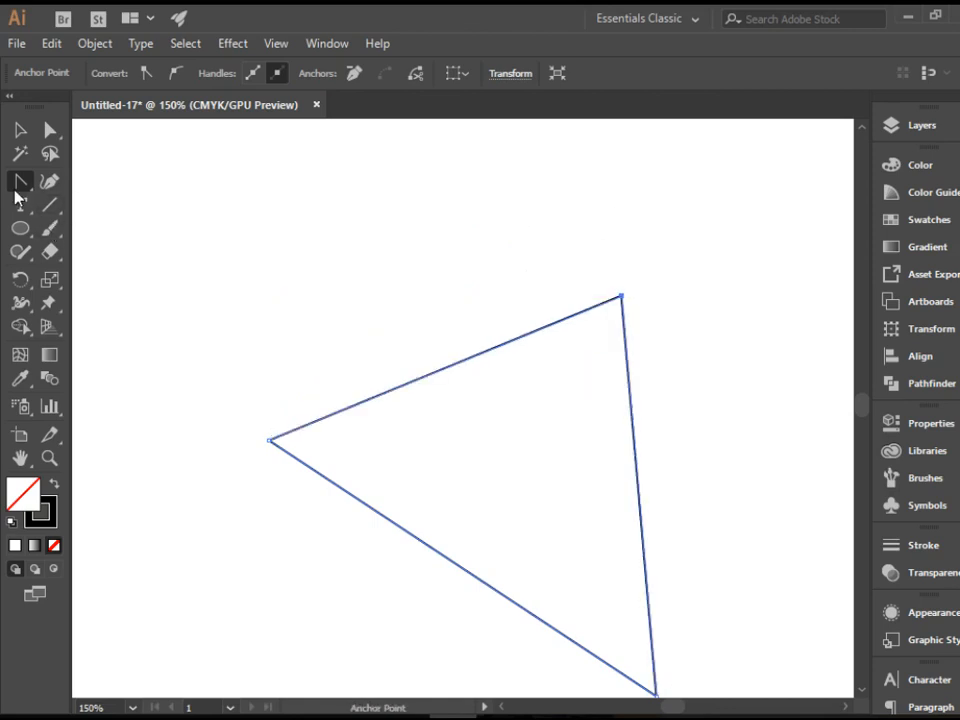
pyautogui.click(20, 180)
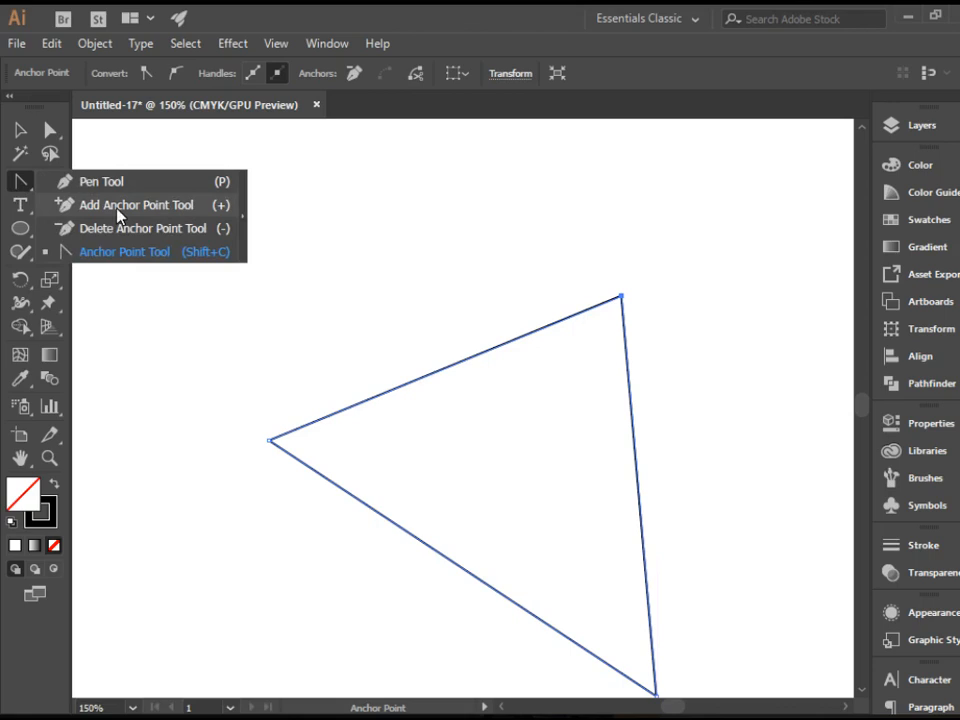
pyautogui.moveTo(156, 212)
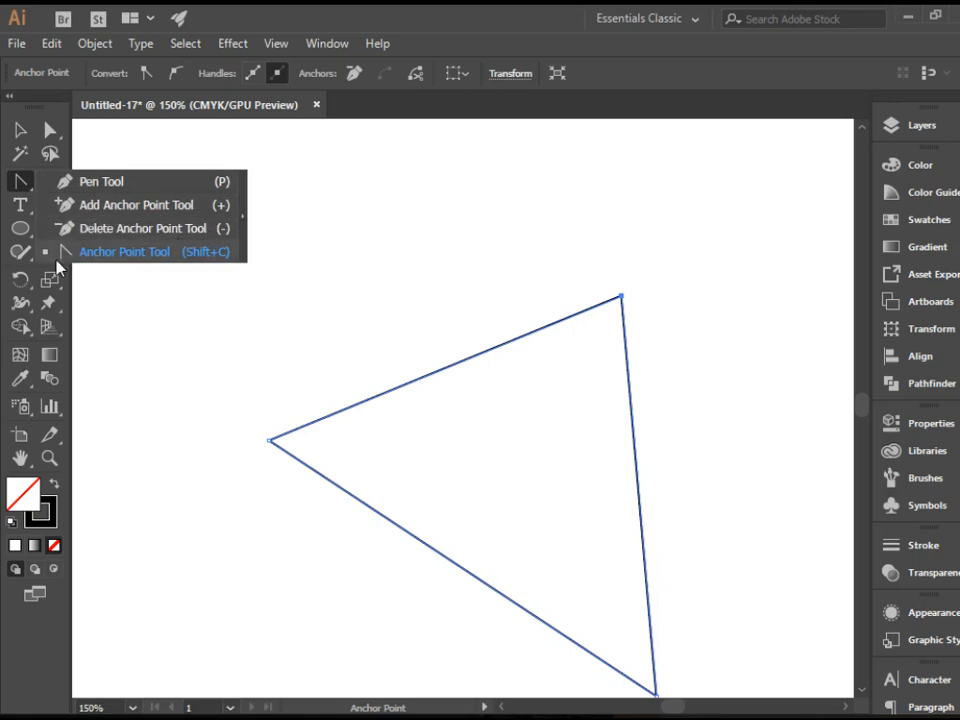
pyautogui.moveTo(168, 258)
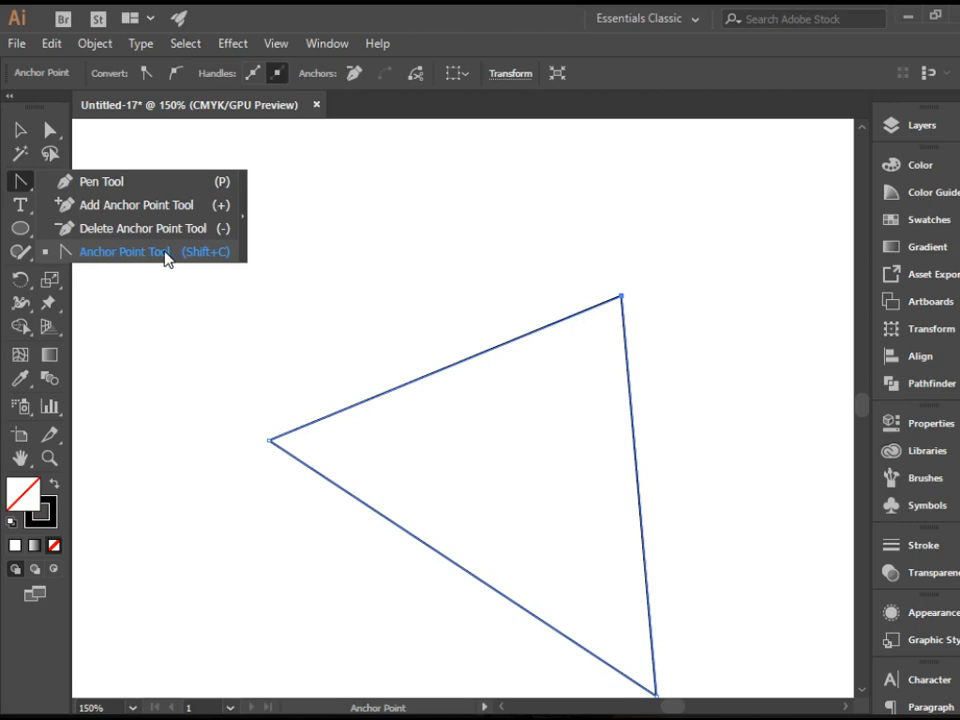